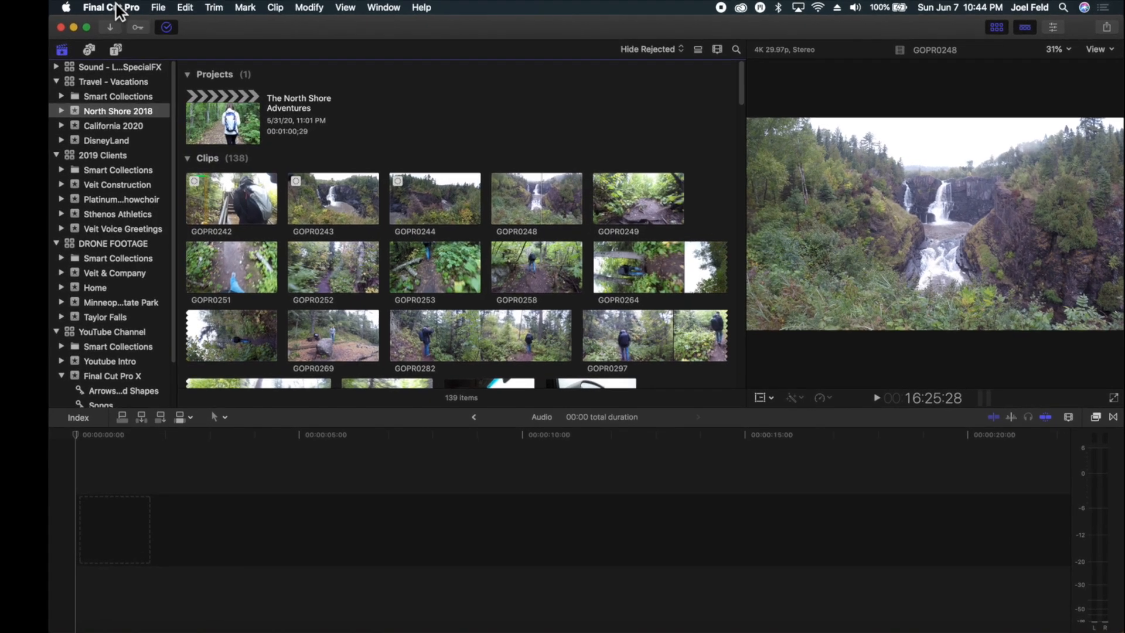
Show the Generators list and browse the Elements and mObject categories.
click(94, 68)
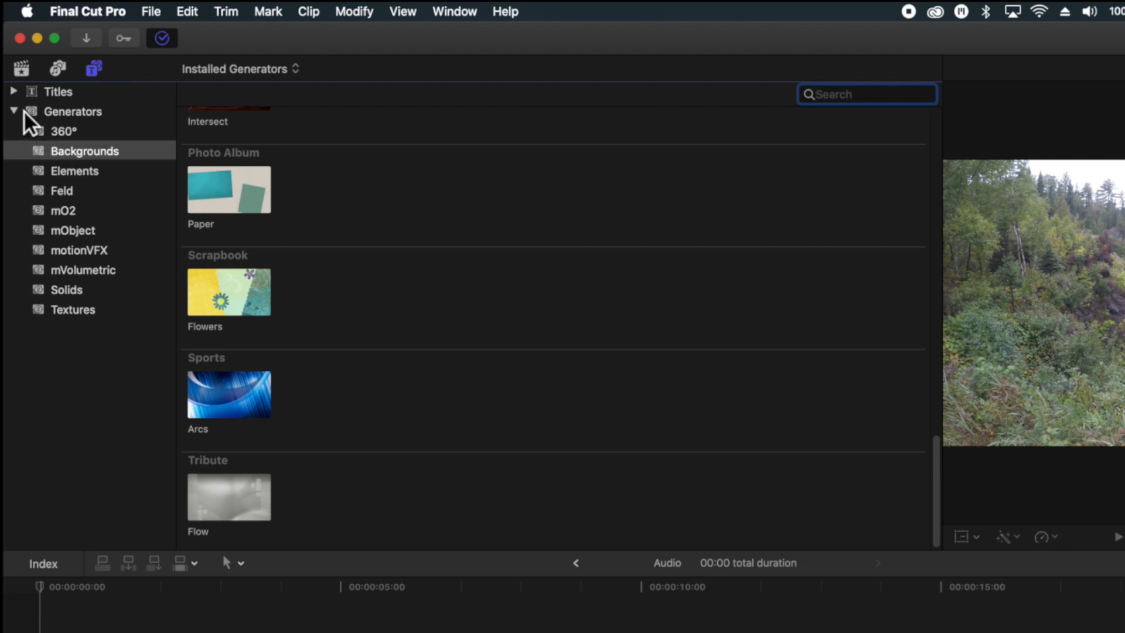
click(72, 111)
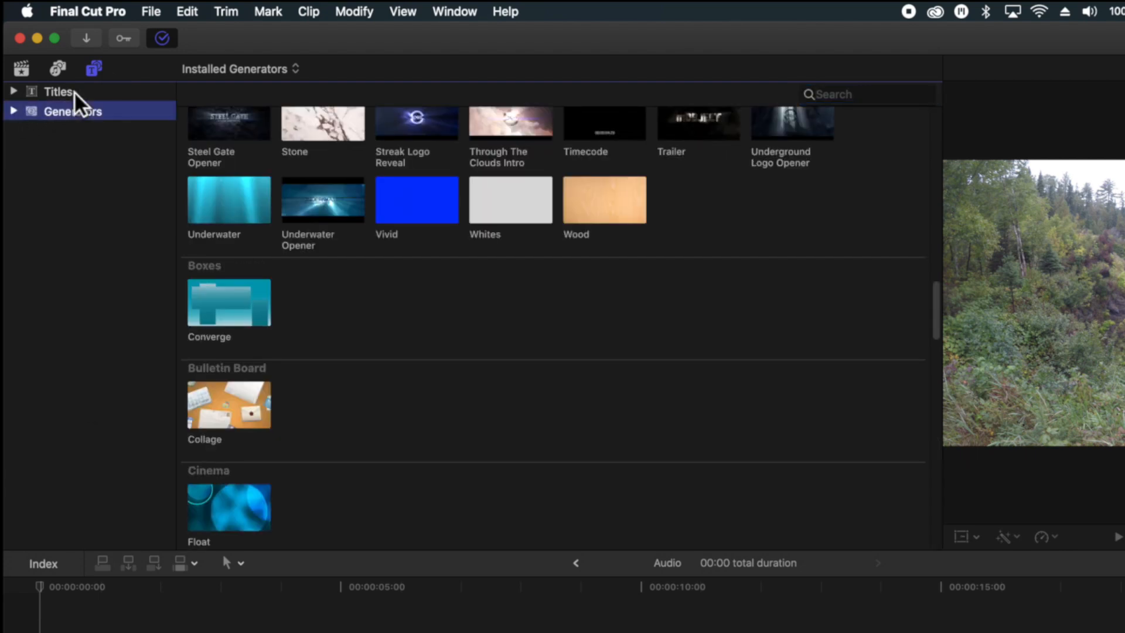
click(13, 111)
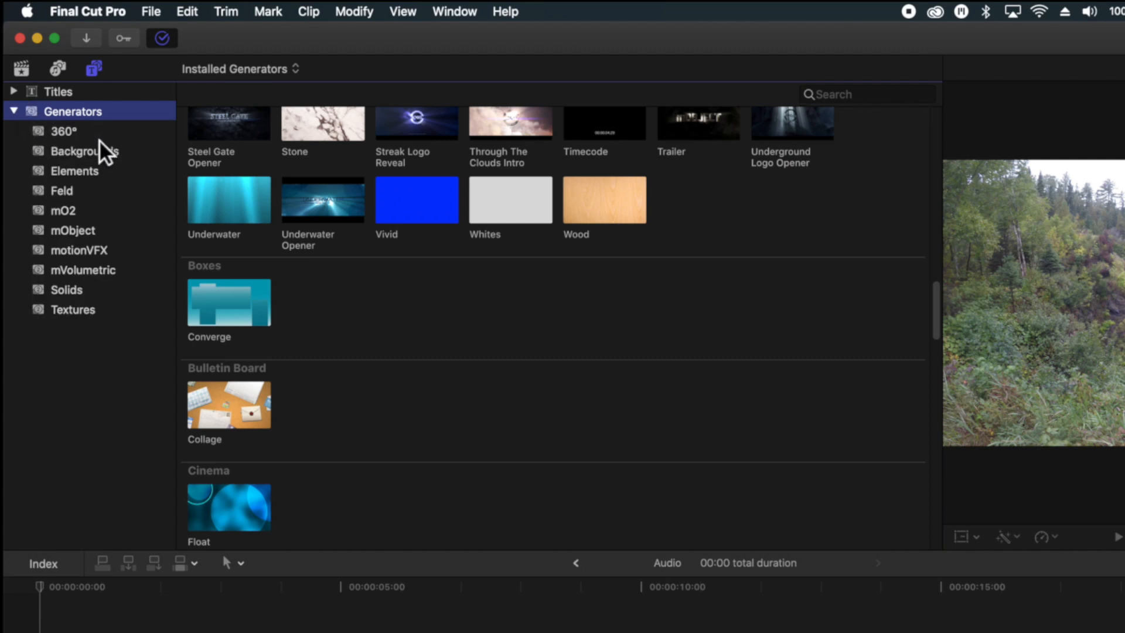
click(75, 170)
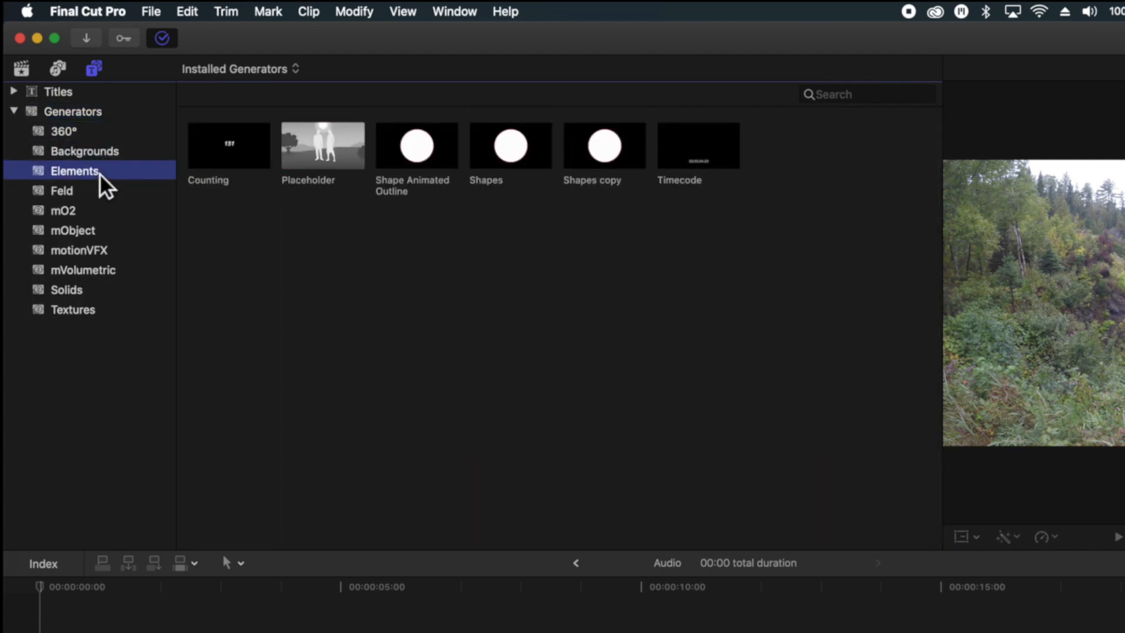
mouse_move(99, 259)
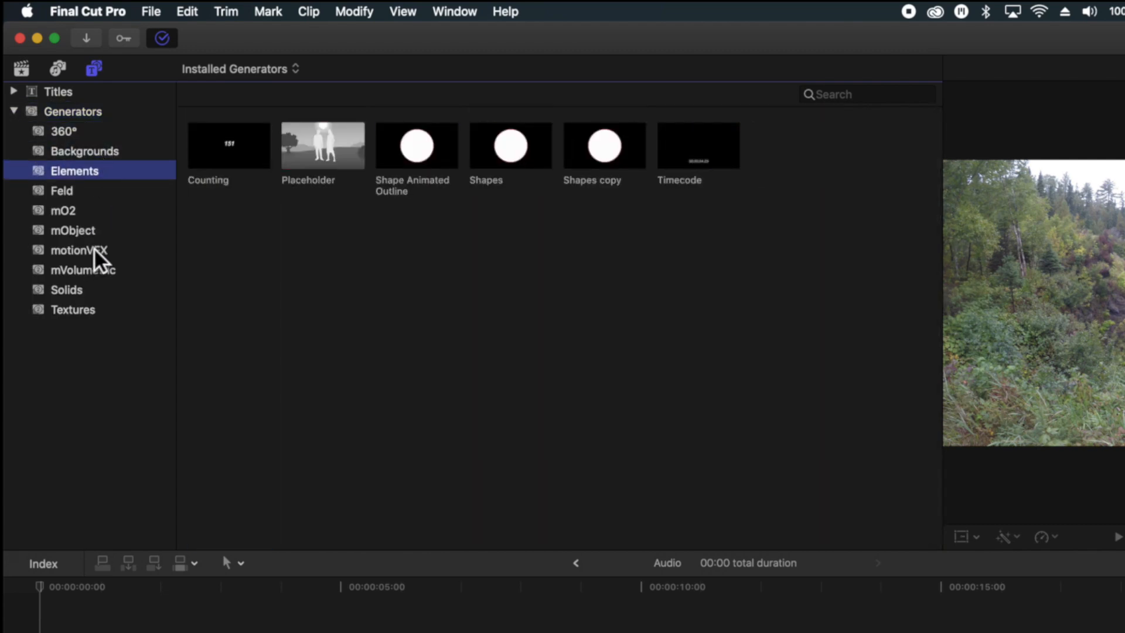
click(77, 220)
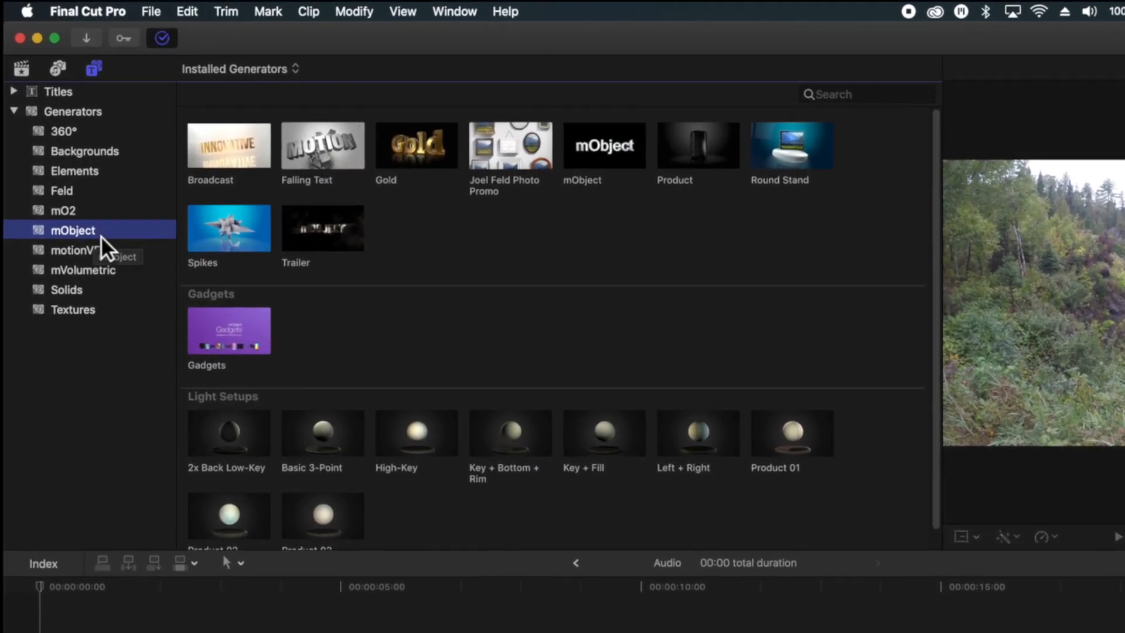
Browse the 360°, Elements and Solids categories, ending on Textures (Grunge, Metal, Wood).
click(64, 130)
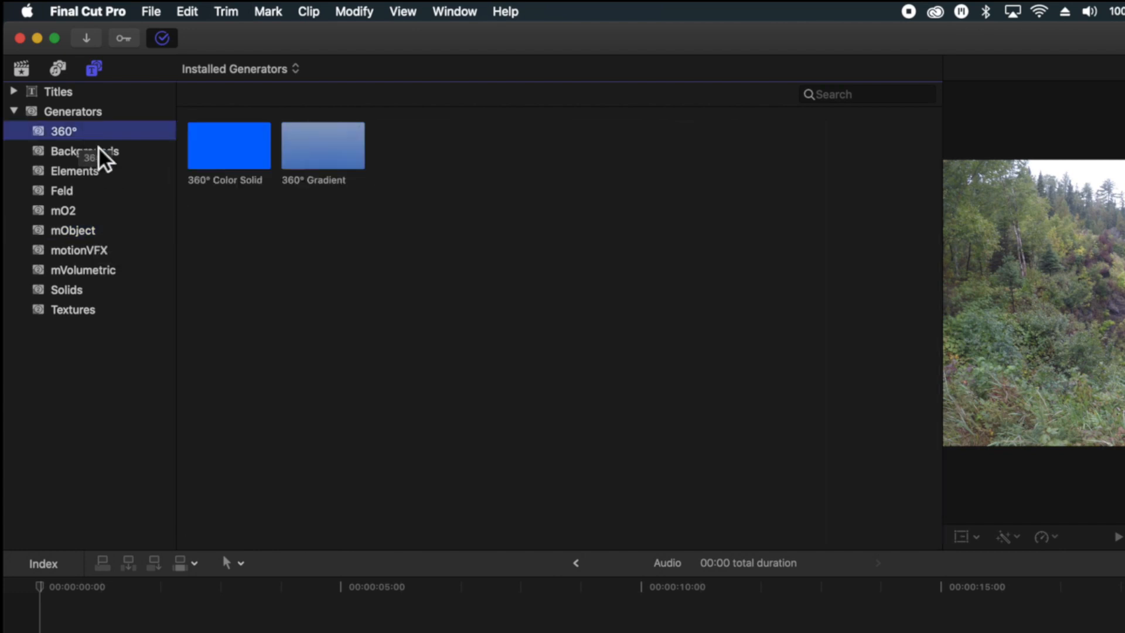
click(74, 170)
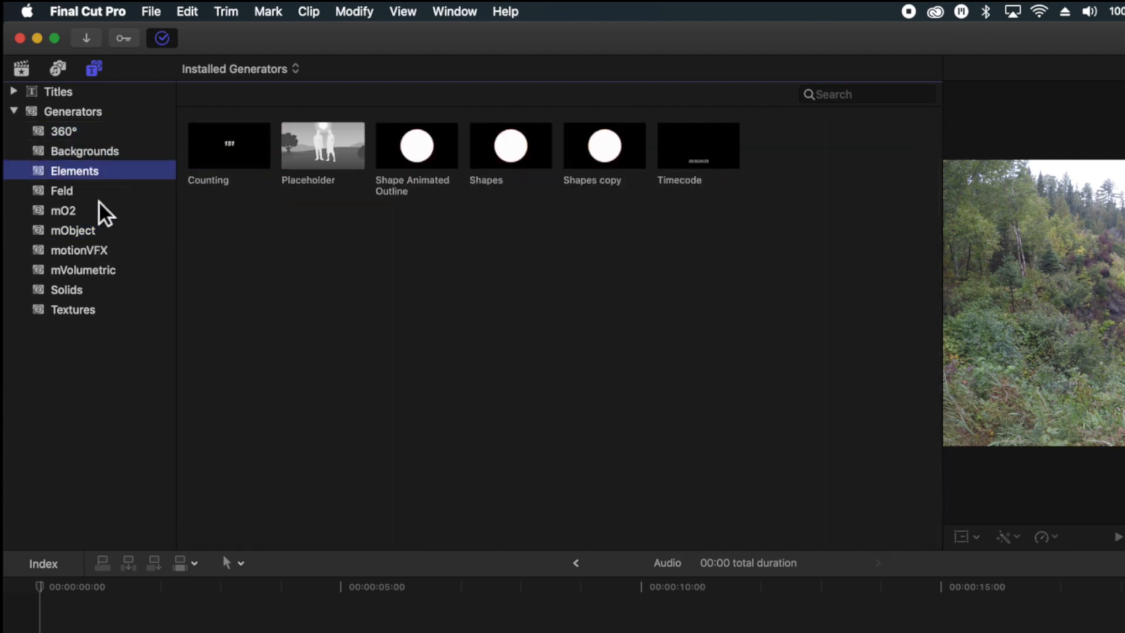
click(73, 309)
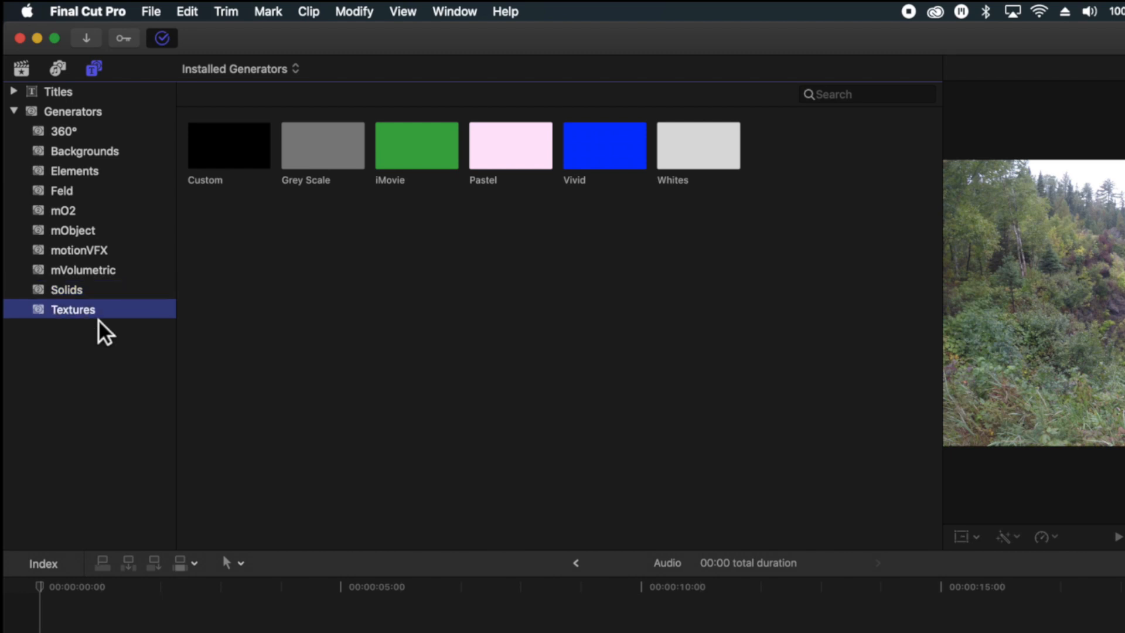
click(71, 310)
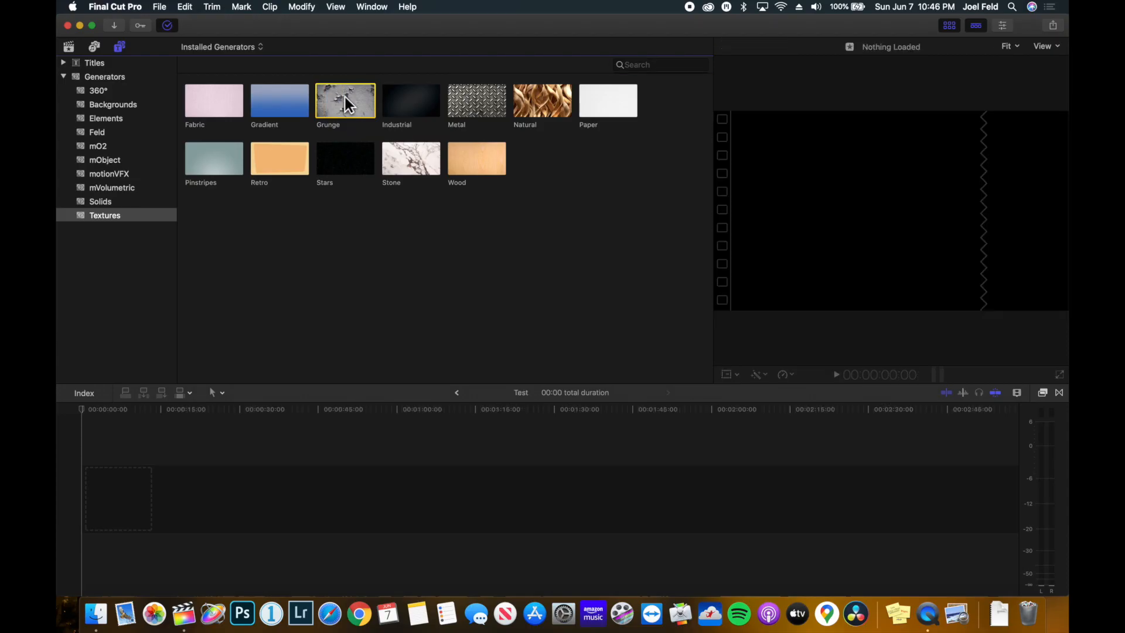
Place the Grunge generator at the start of the Test timeline, accepting the suggested video settings.
drag(345, 100, 319, 459)
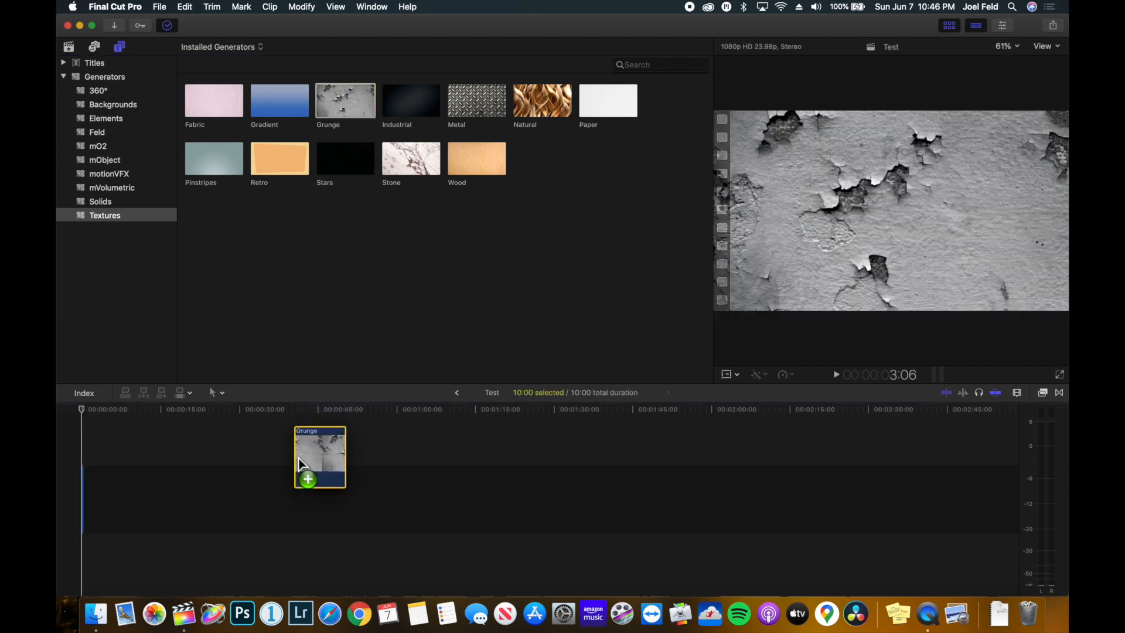
drag(319, 457, 108, 498)
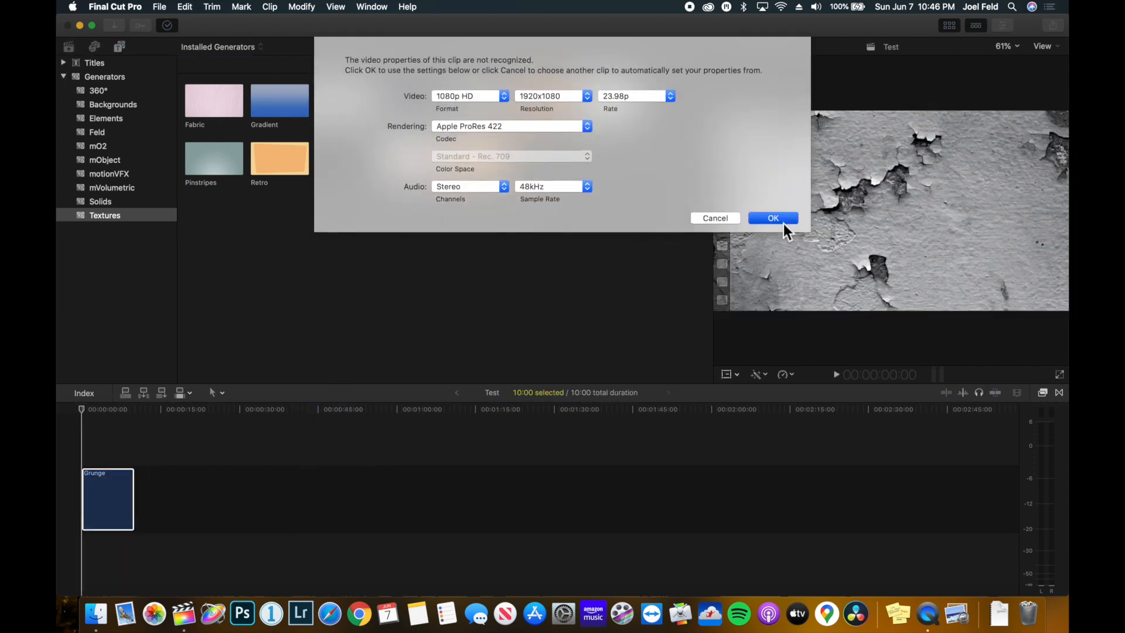
click(772, 218)
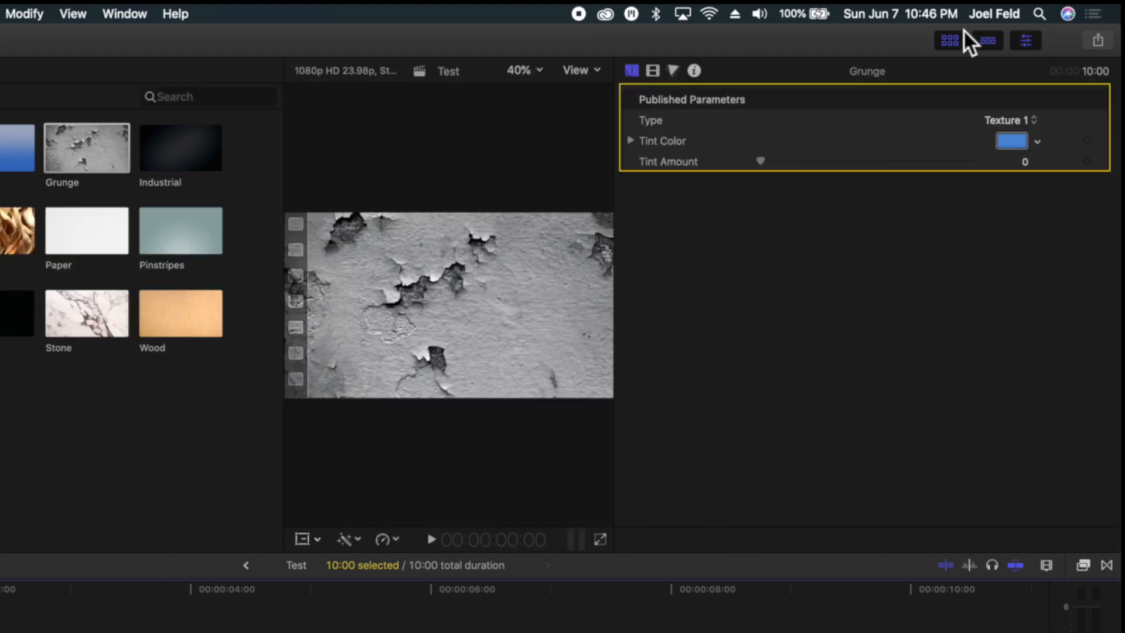
mouse_move(677, 89)
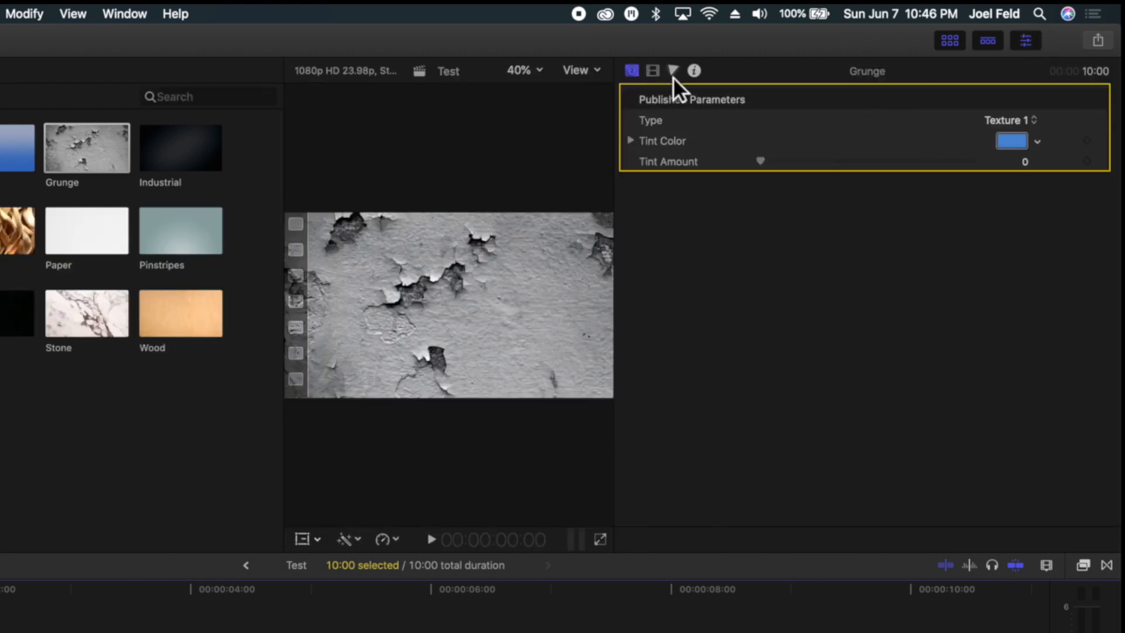
Switch the Grunge type to Texture 8 and pick a tint colour for it.
click(693, 70)
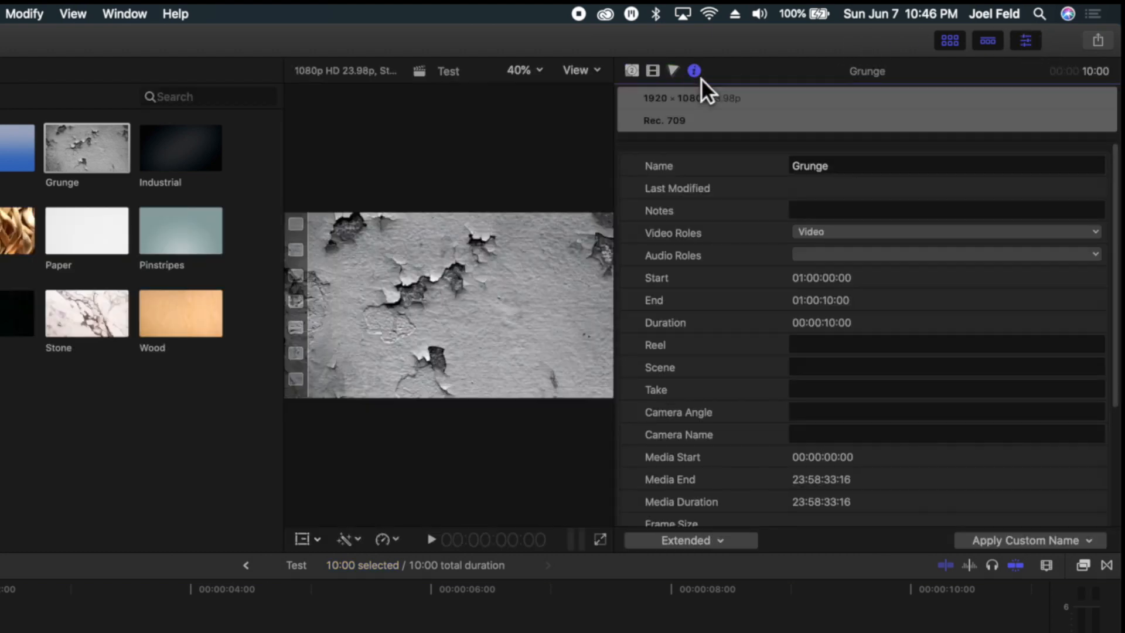
click(632, 70)
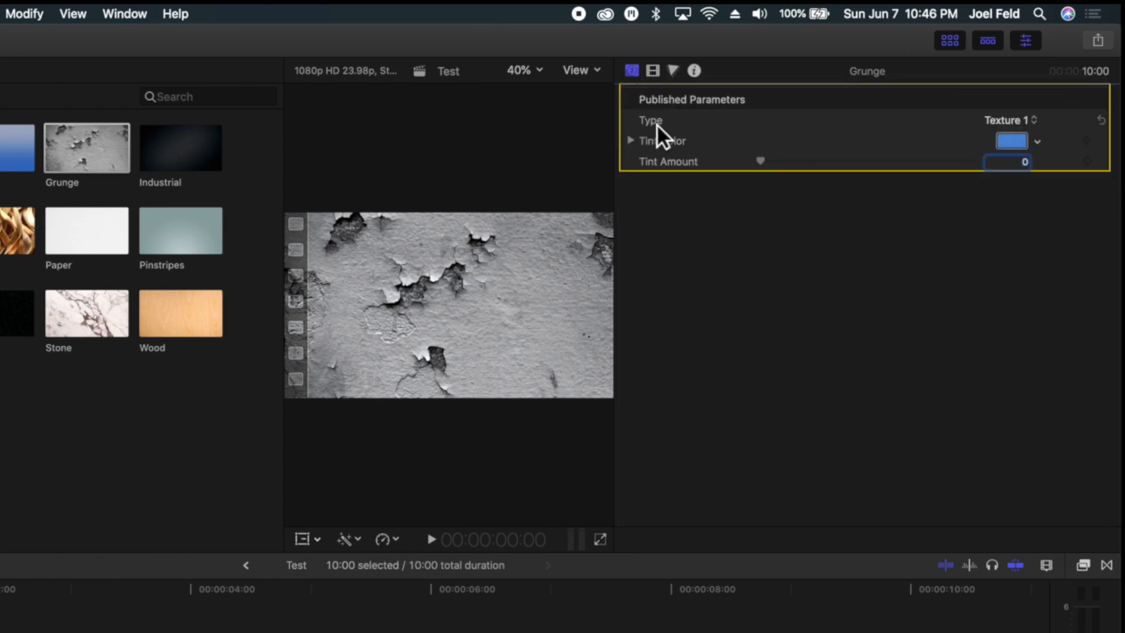
click(1009, 119)
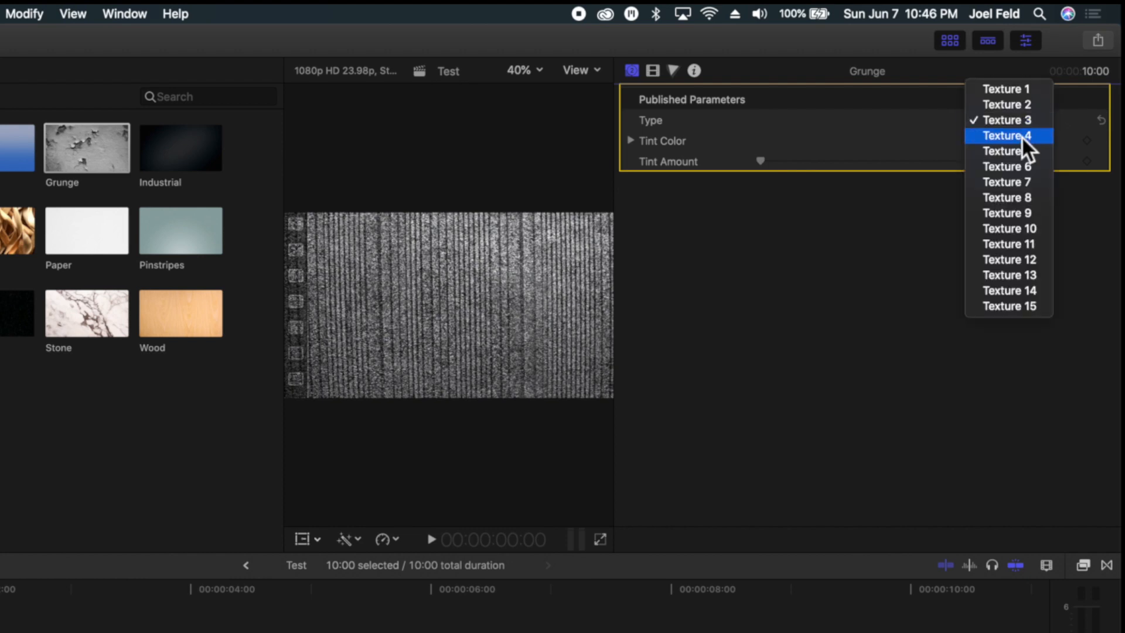
click(1007, 136)
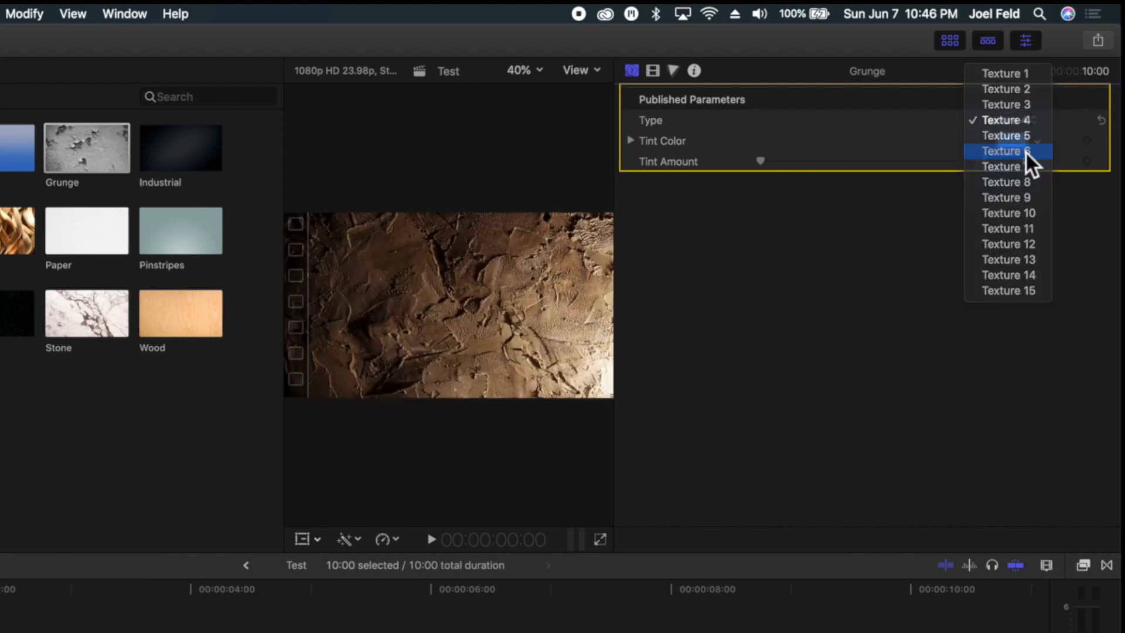
click(1006, 182)
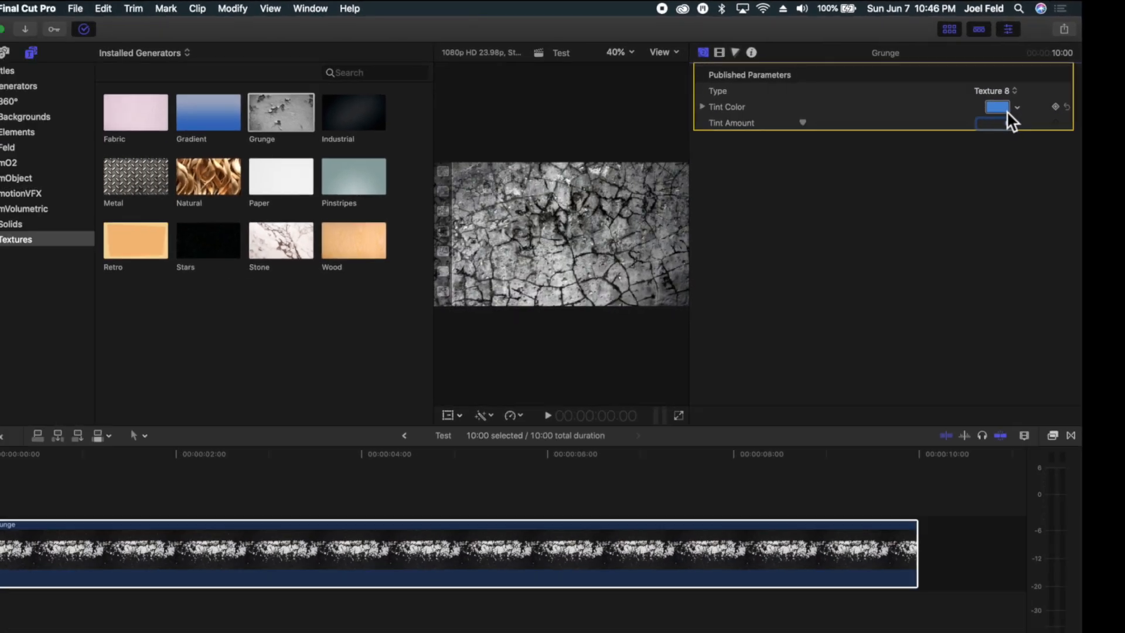
click(997, 106)
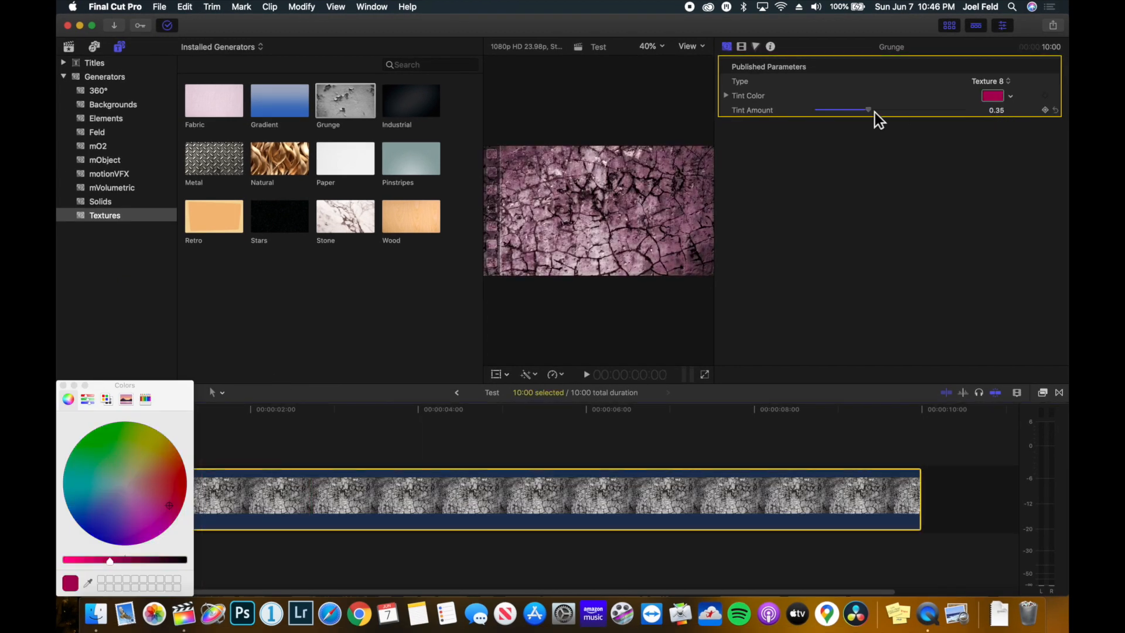
Try further Grunge texture types, settling on the first texture in the list.
click(988, 81)
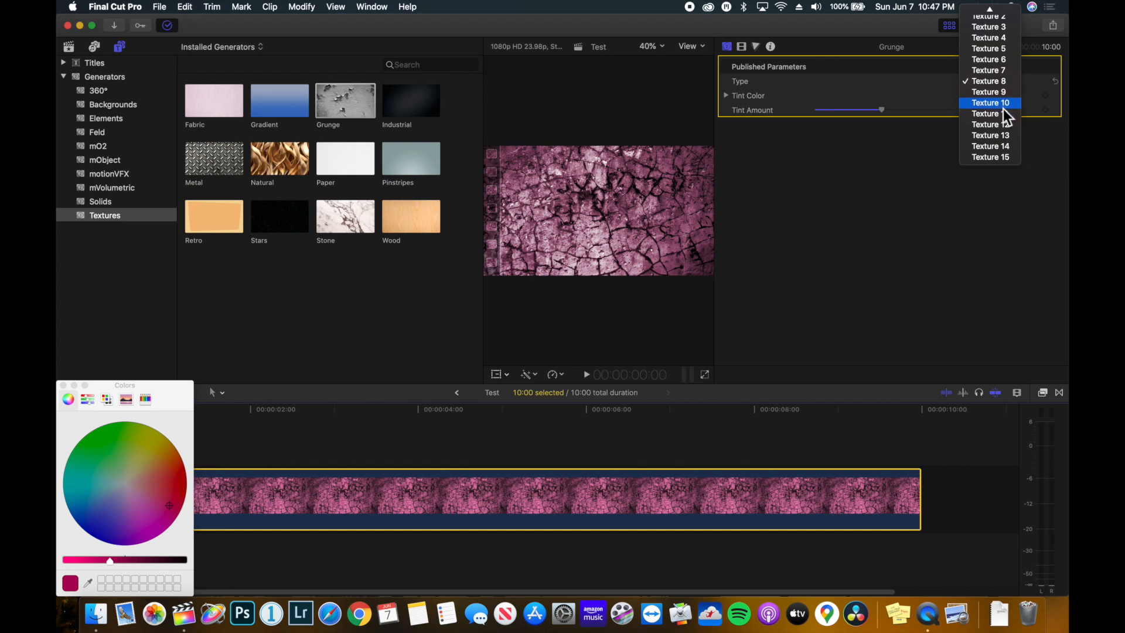
click(989, 92)
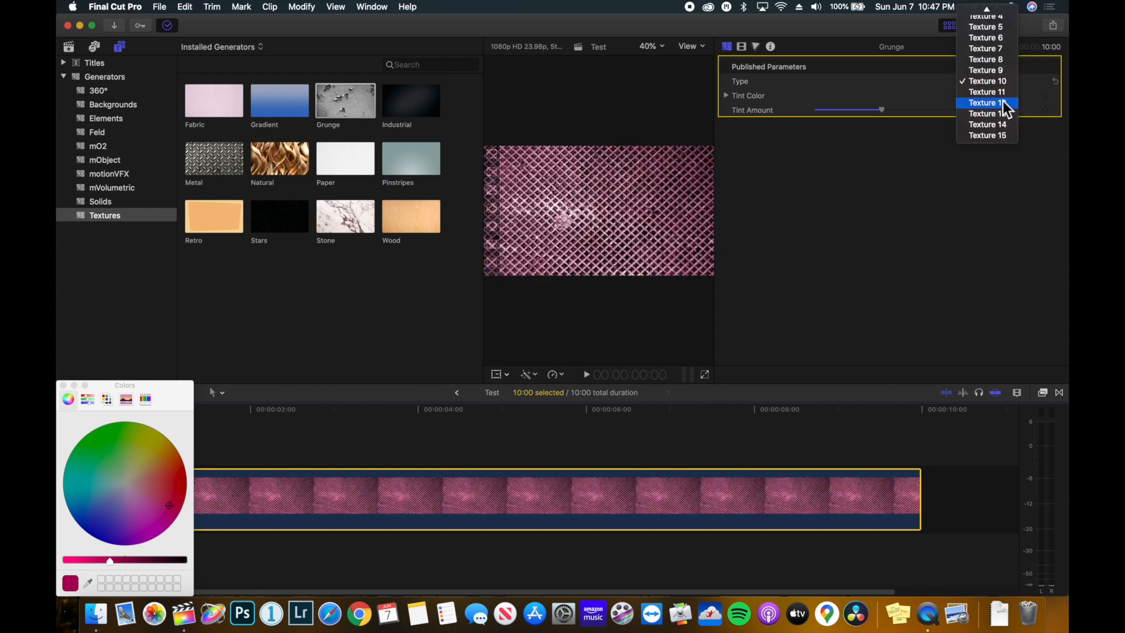
click(987, 102)
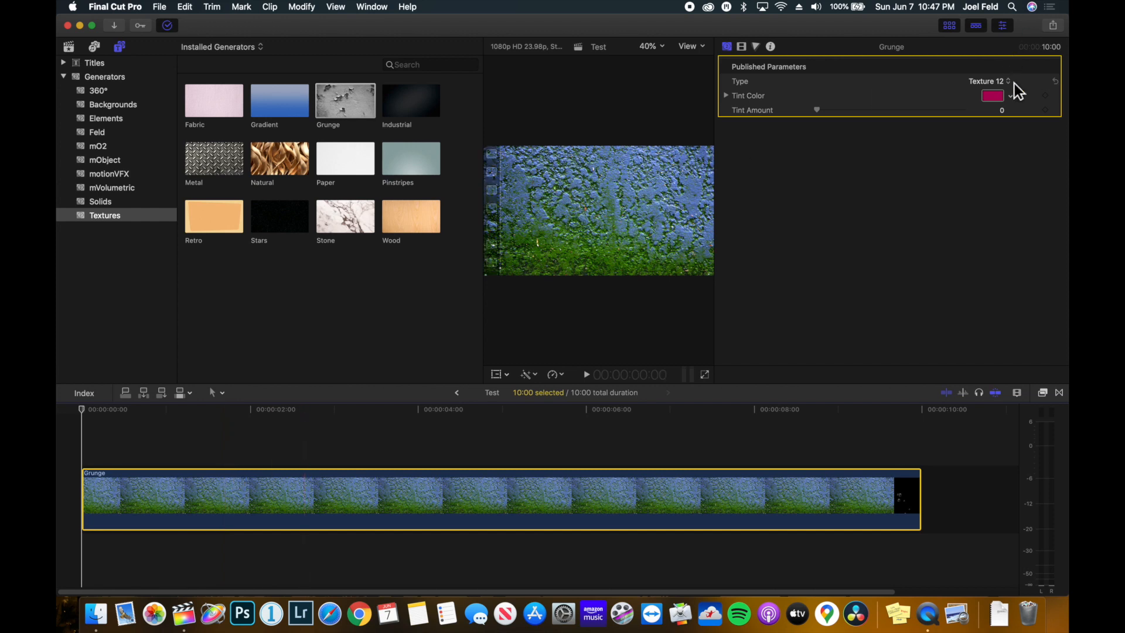
click(988, 80)
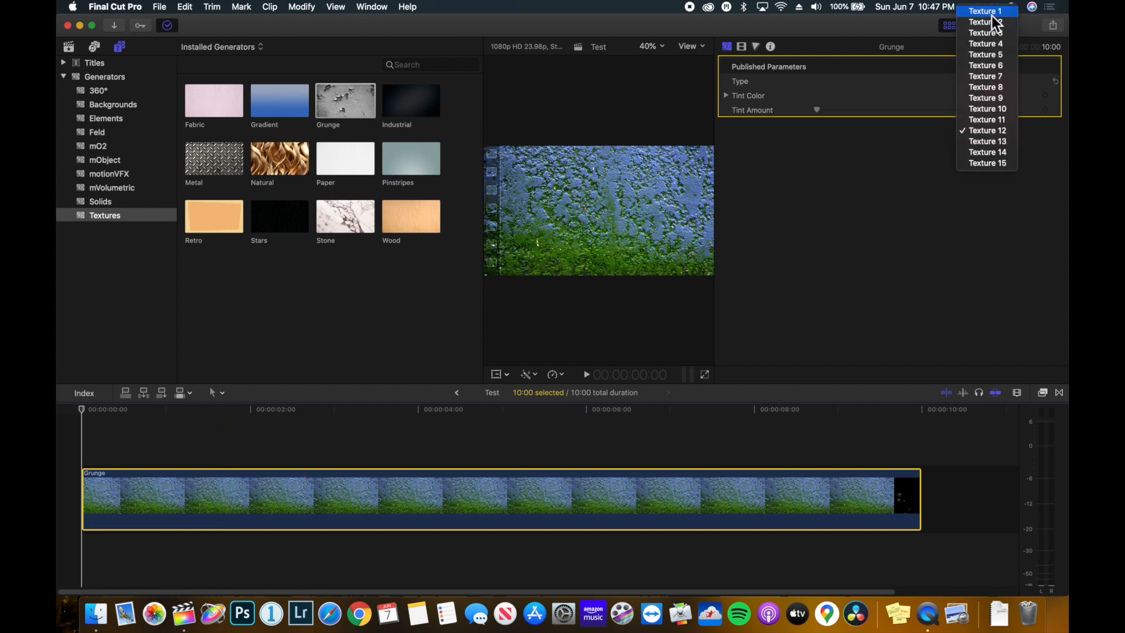
click(986, 10)
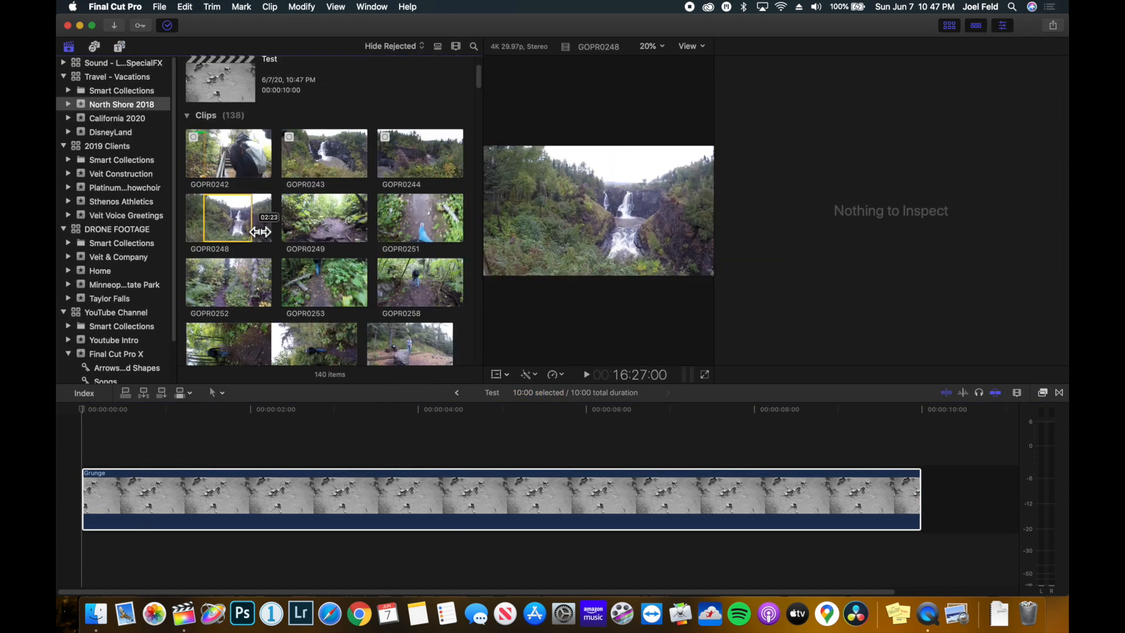
Place the waterfall clip GOPR0248 under the Grunge layer in the timeline.
drag(228, 217, 309, 431)
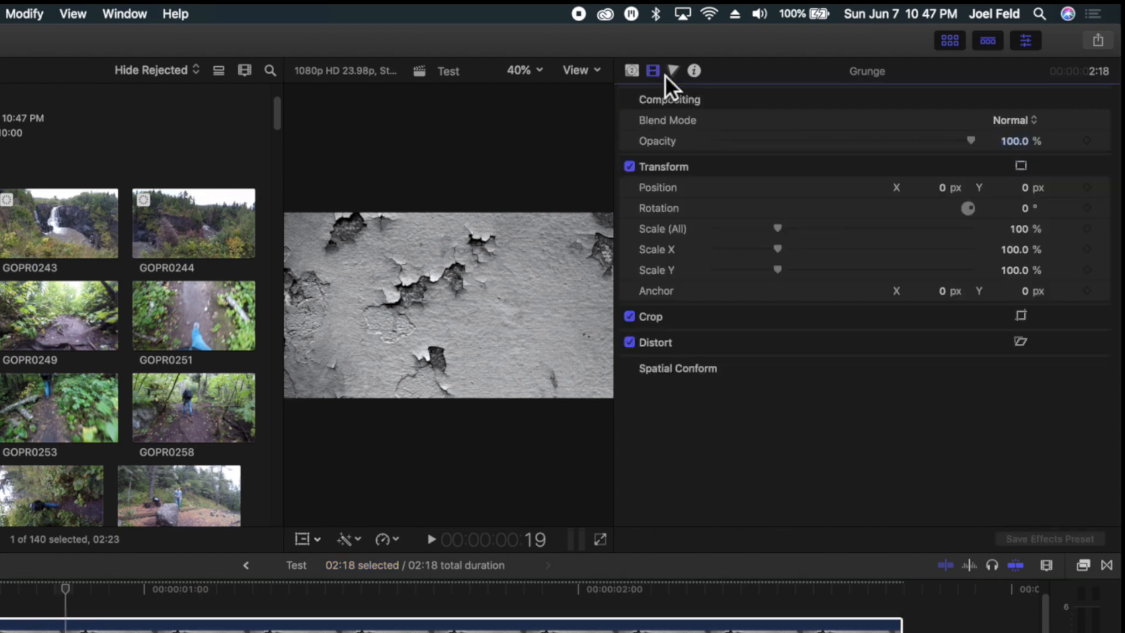
Try Overlay and Soft Light on the Grunge layer, then set its blend mode to Vivid Light.
click(1012, 119)
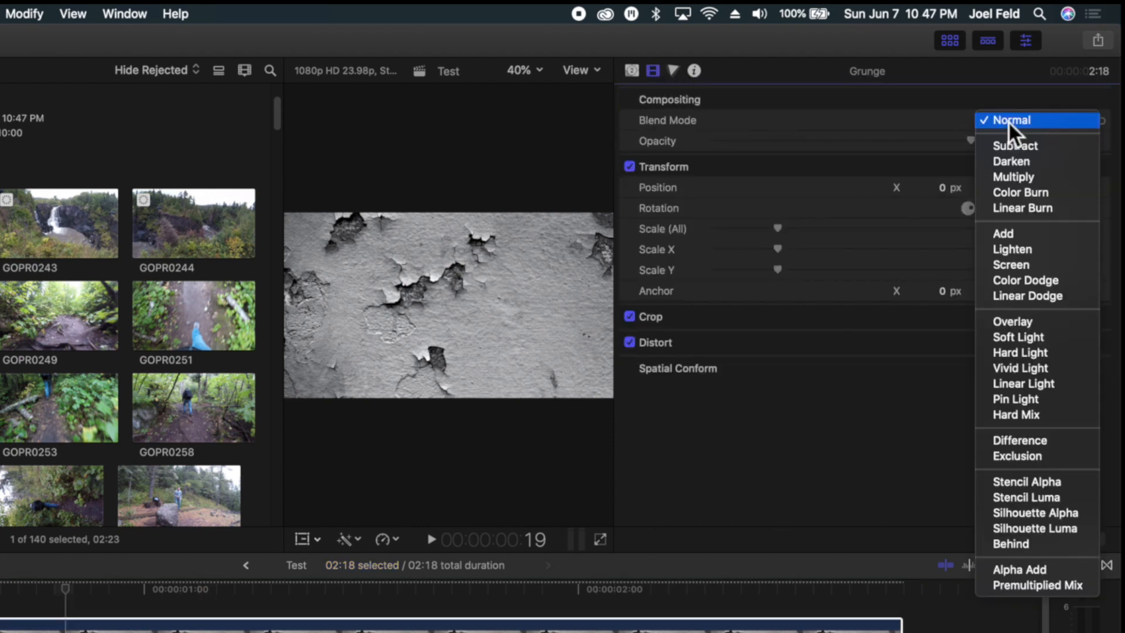
click(1012, 320)
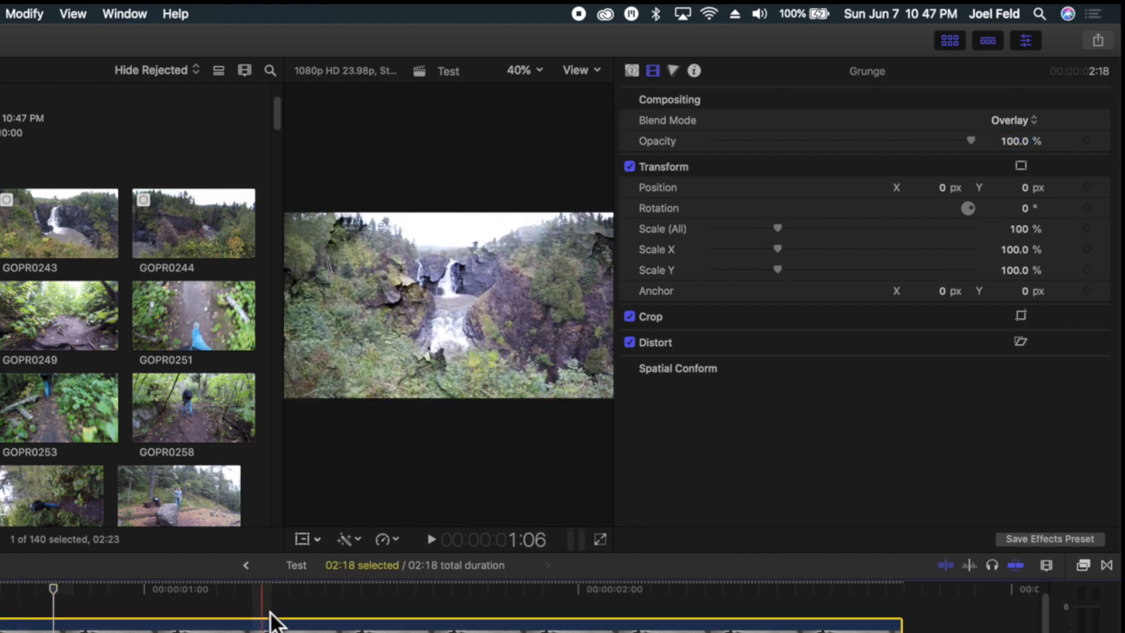
click(1012, 120)
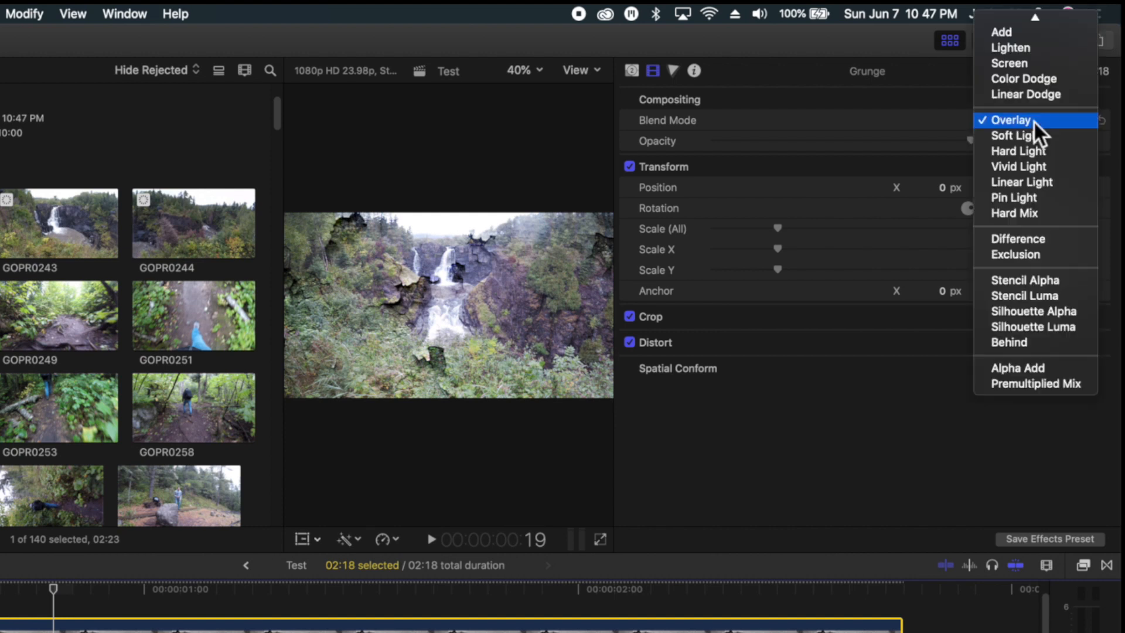
click(1011, 119)
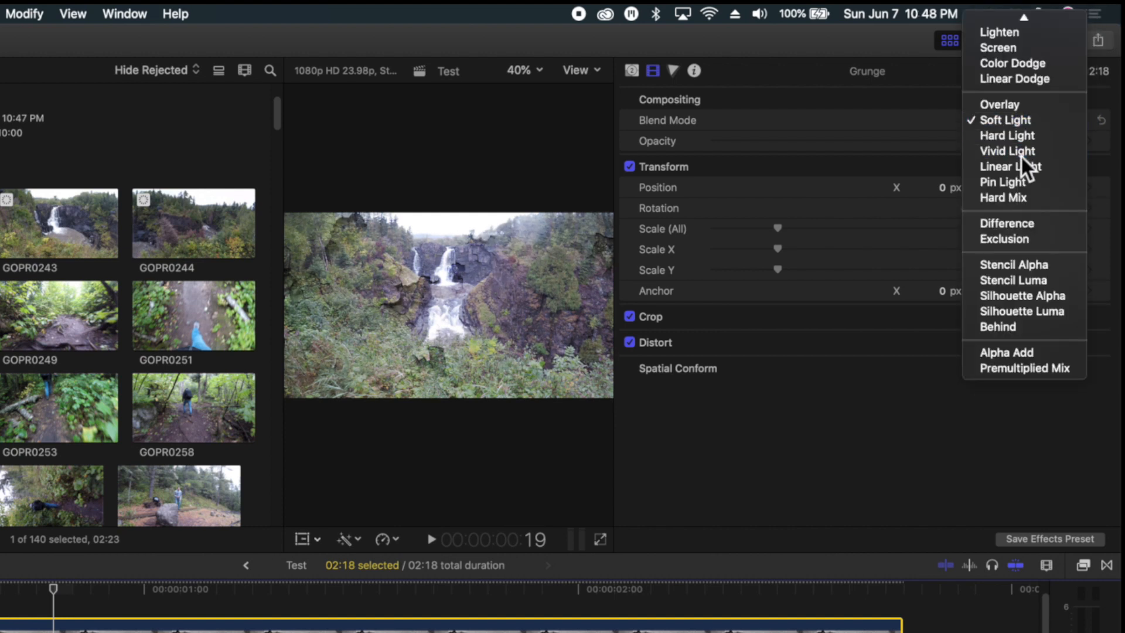
click(1007, 150)
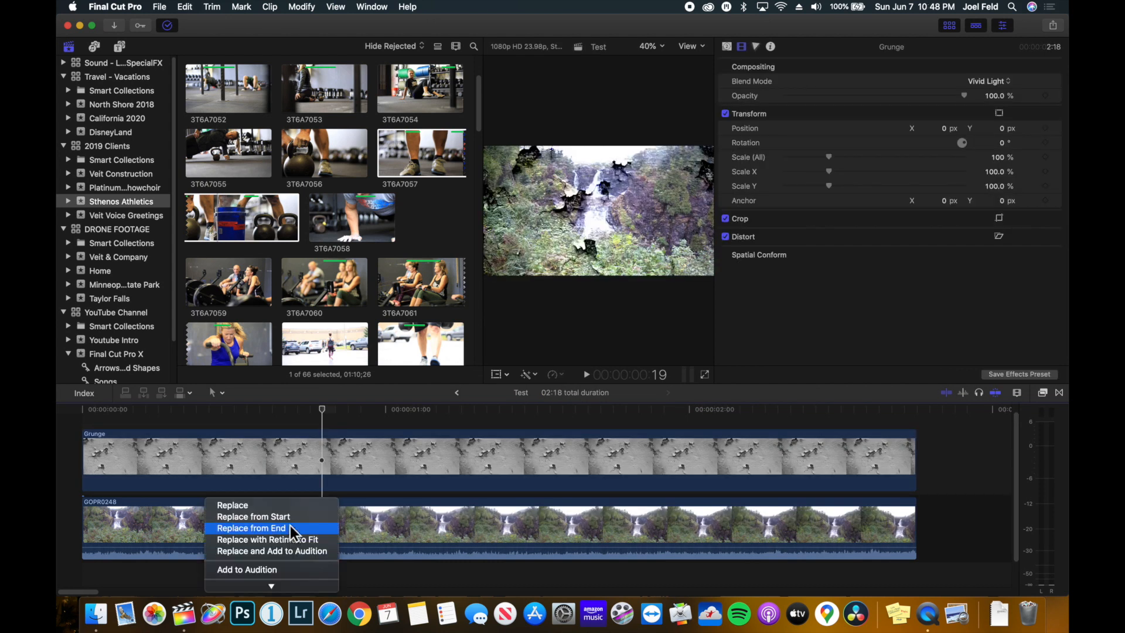
Replace the waterfall clip with kettlebell shot 3T6A7057 and return to the Generators browser.
click(253, 527)
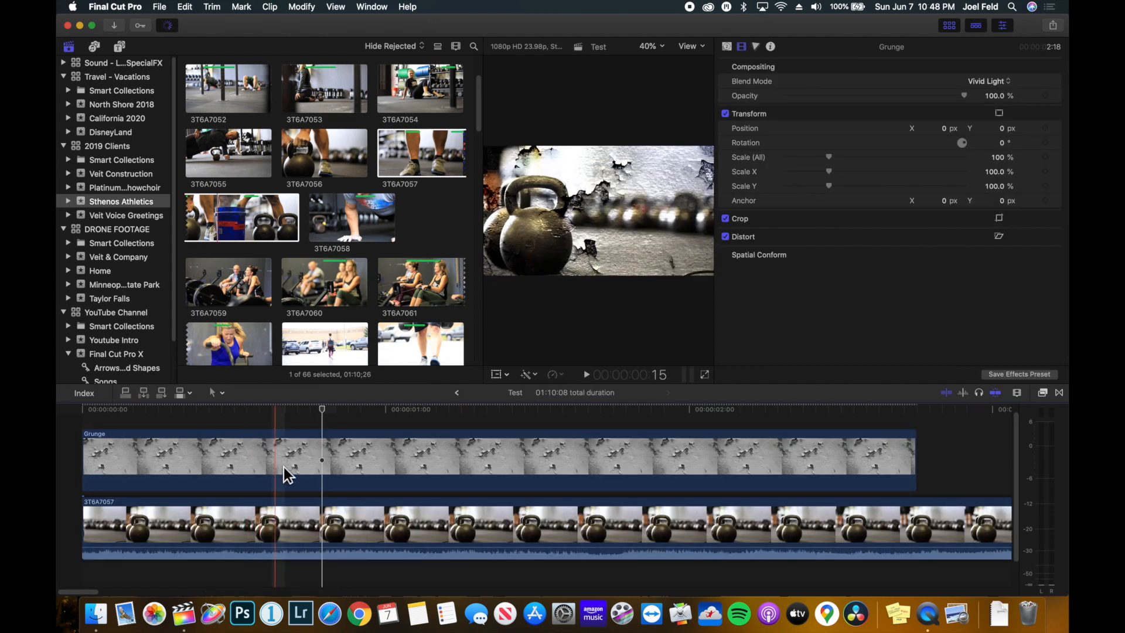
click(473, 459)
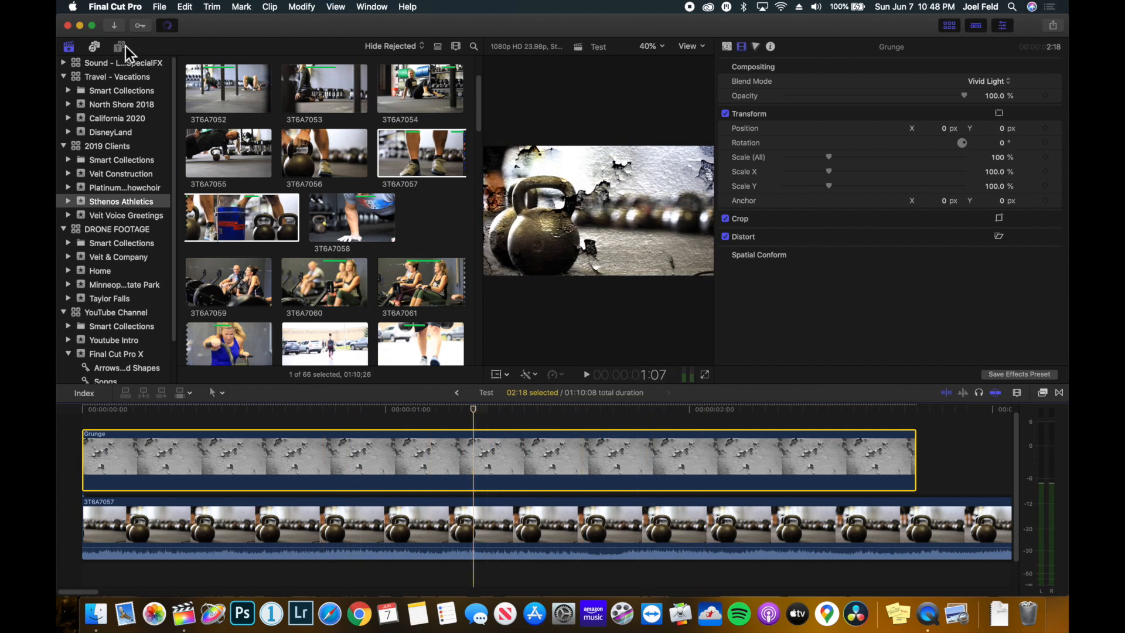
click(119, 46)
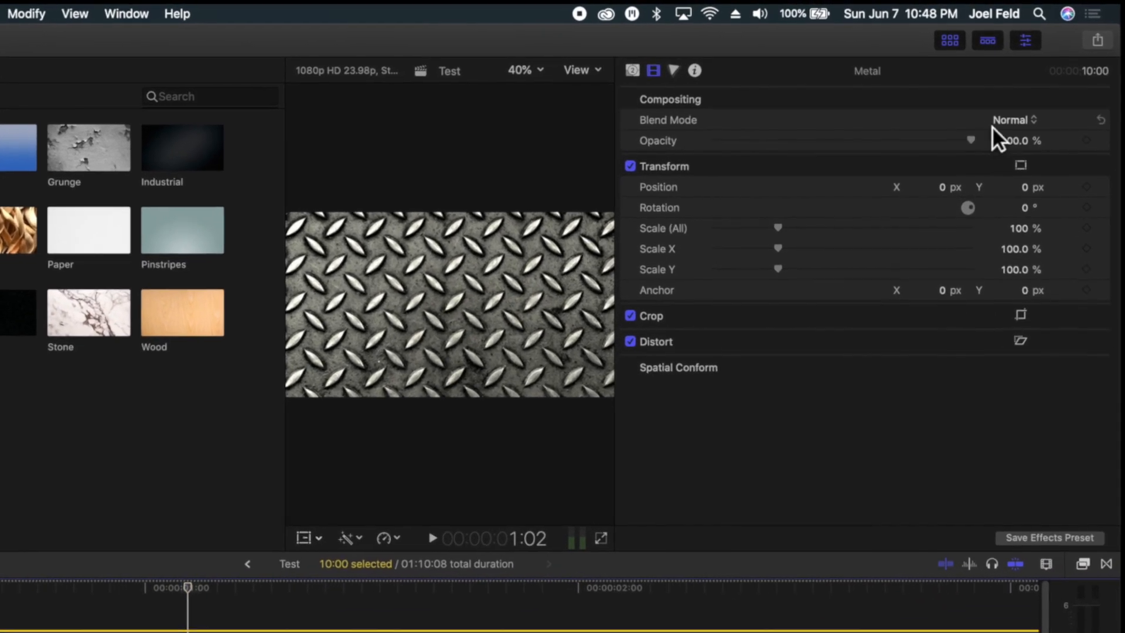
Cycle the Metal generator's pattern through Frosted Chevrons, Grip and another type.
click(633, 70)
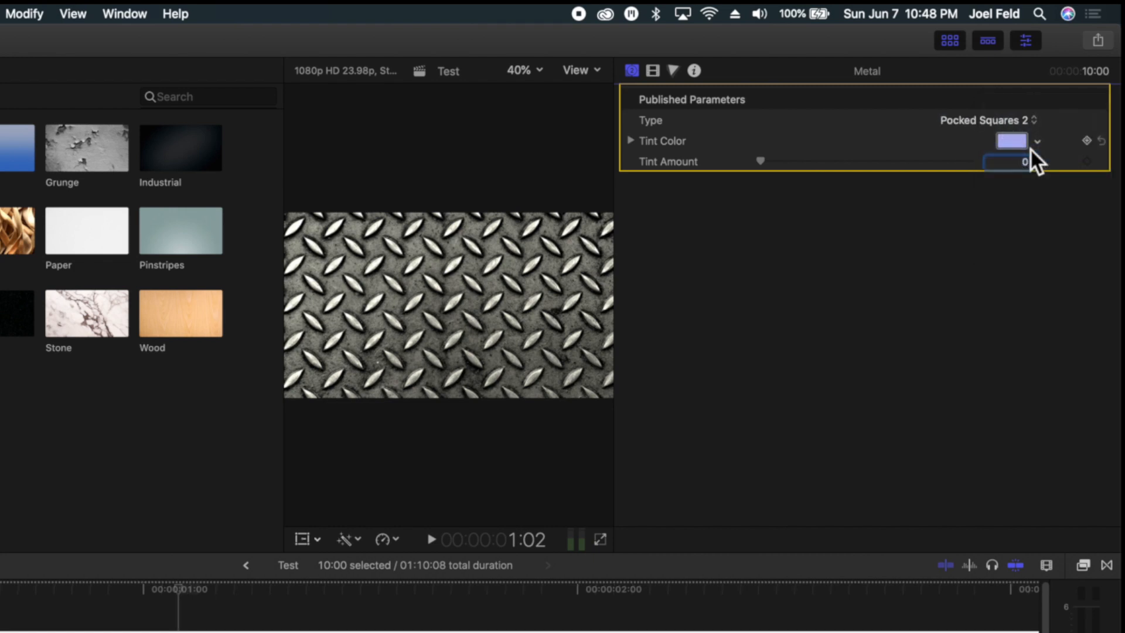
click(987, 119)
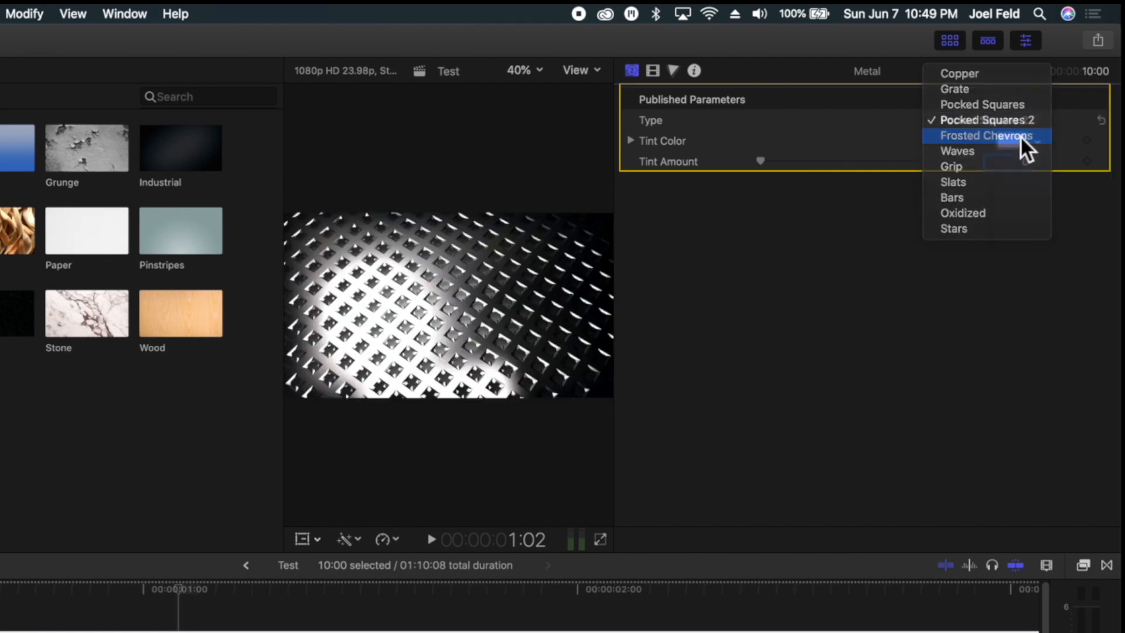
click(988, 136)
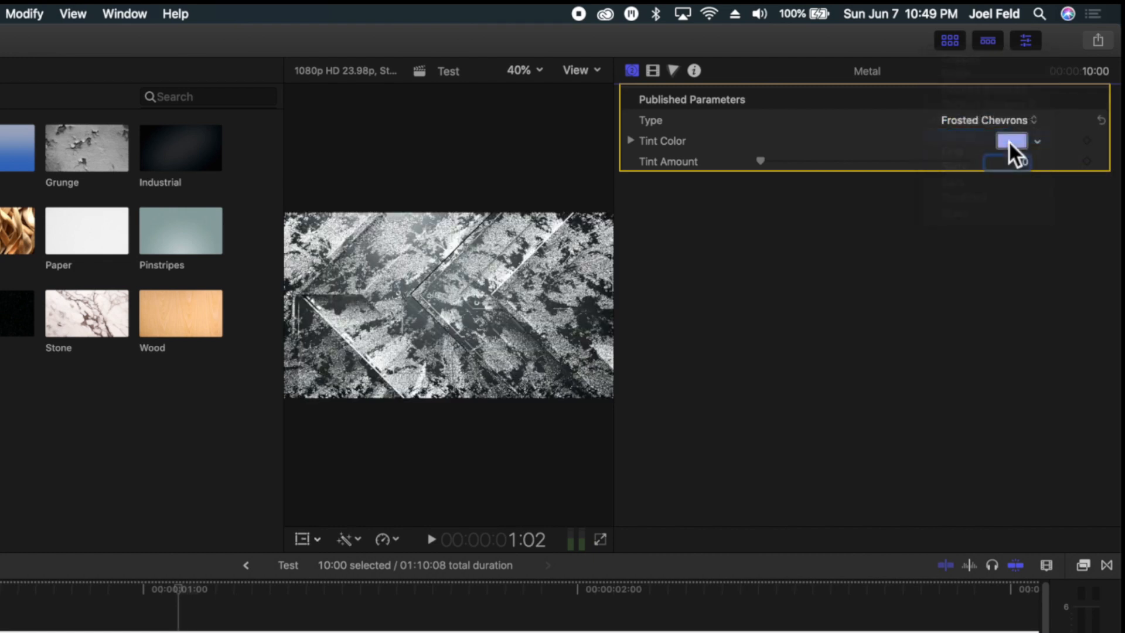
click(983, 120)
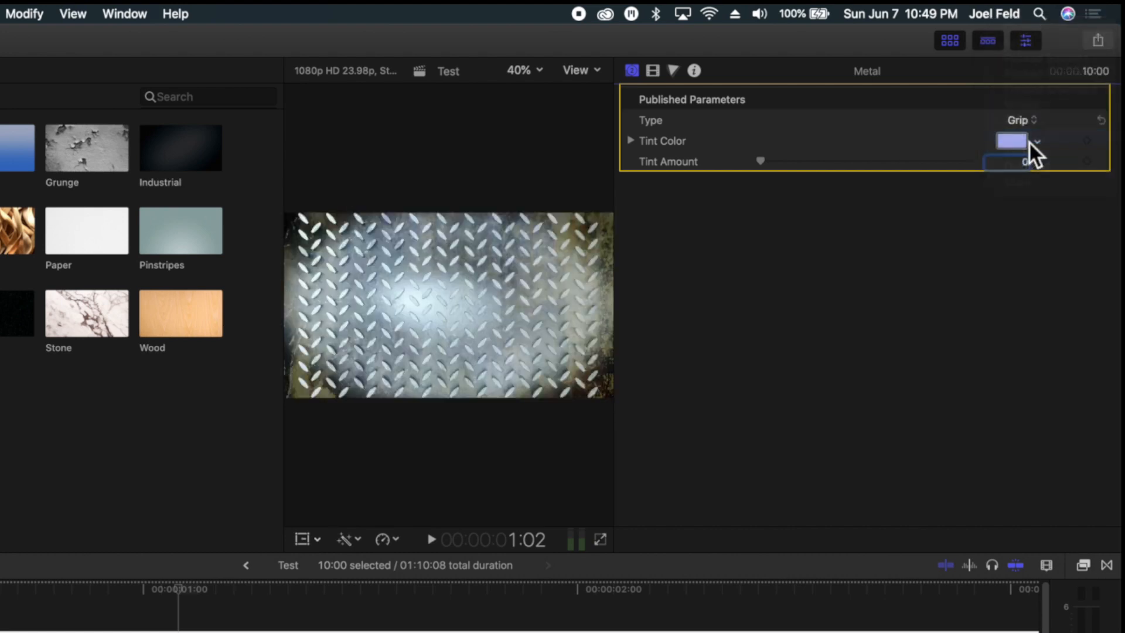
click(1018, 120)
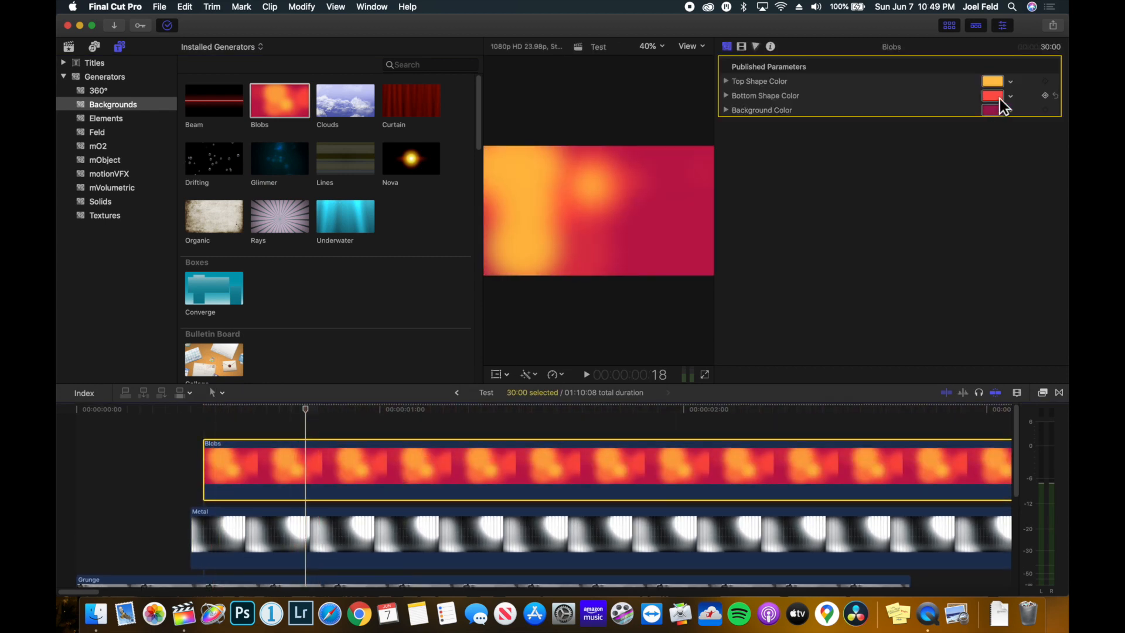
Recolour the Blobs generator's shapes green and blue.
click(991, 81)
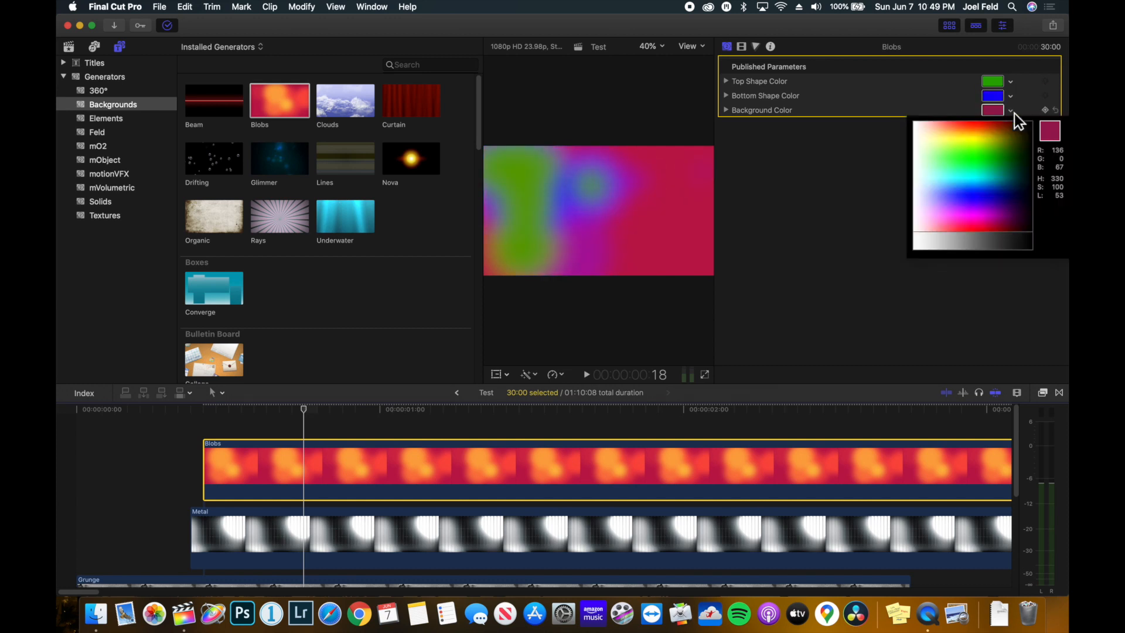
click(742, 45)
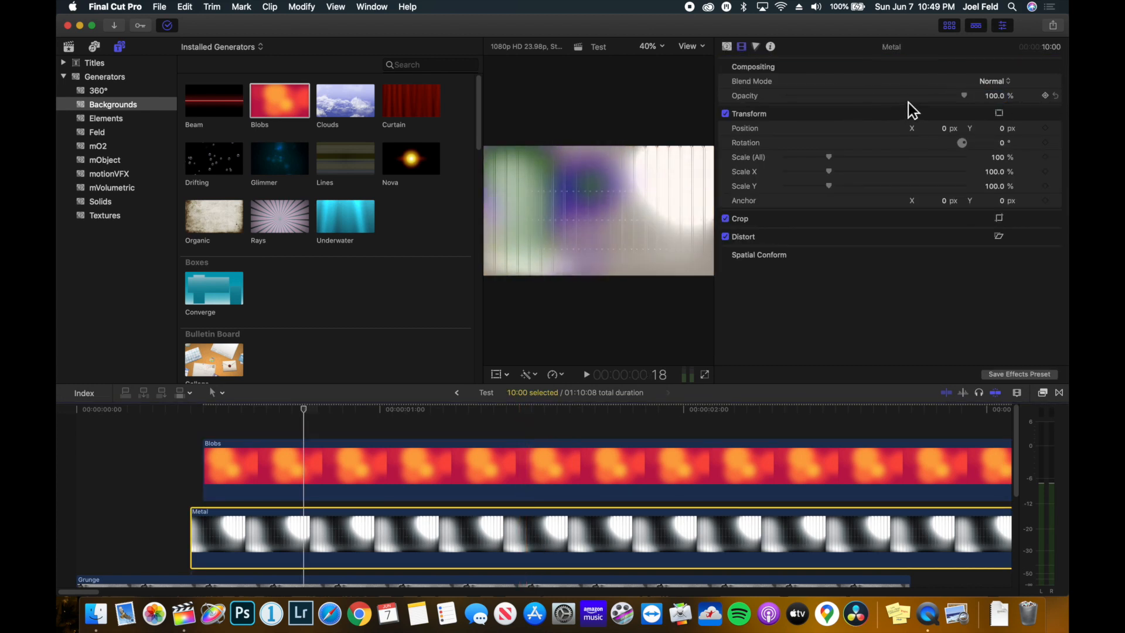
Lower the Metal layer's opacity to about 48%.
drag(963, 96, 869, 96)
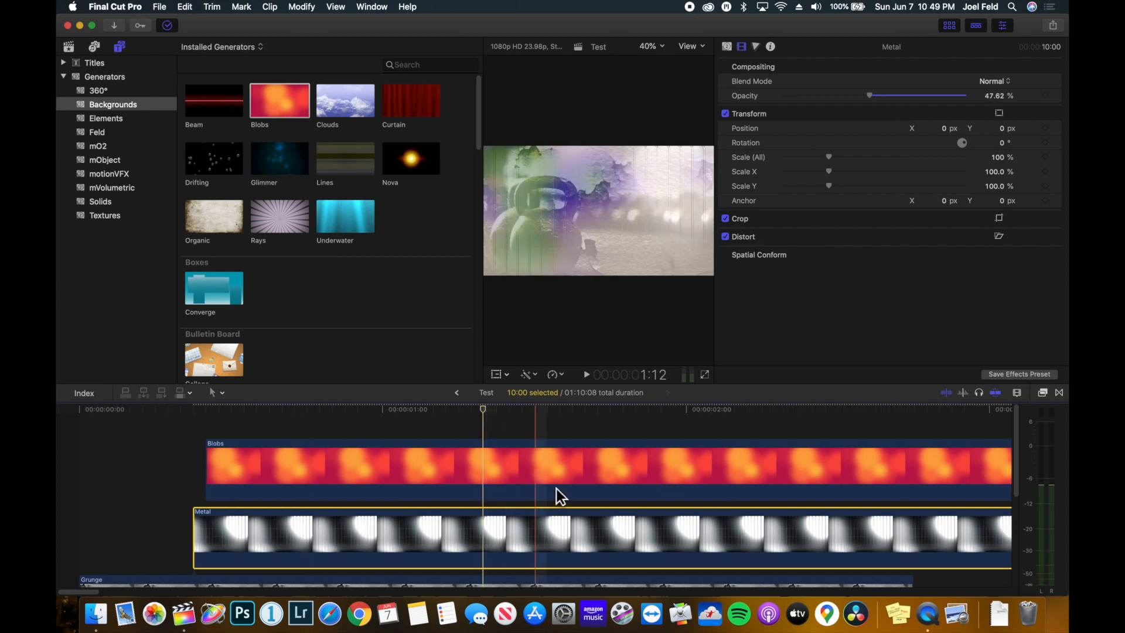